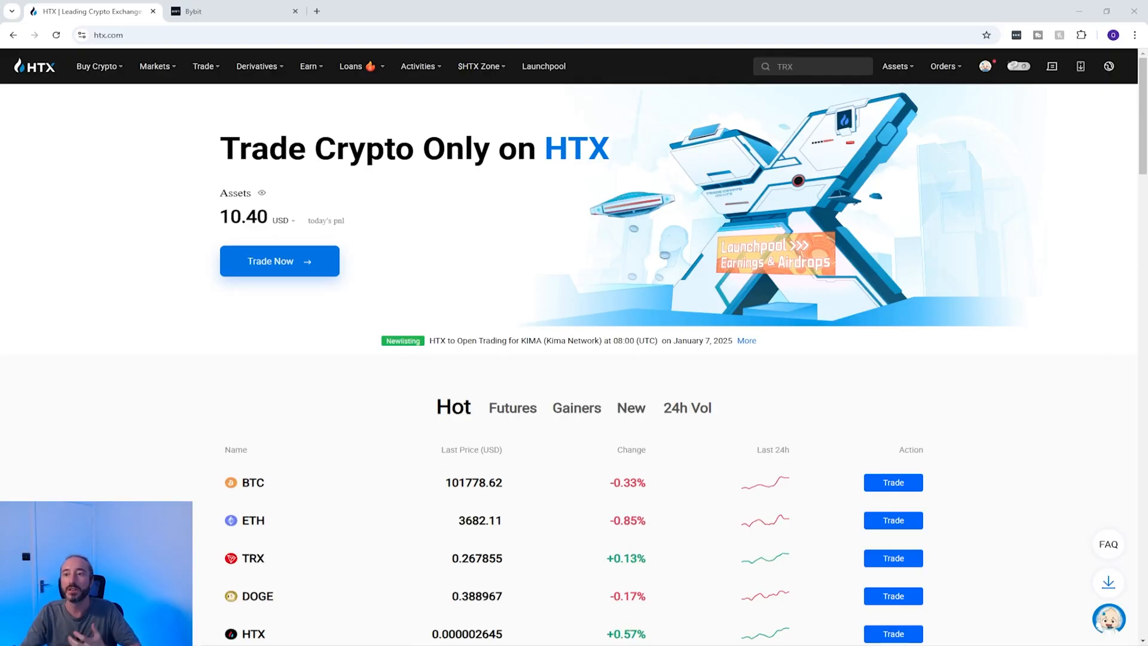
- Reach the USDT withdrawal page from the Assets dropdown's Withdraw entry
click(895, 66)
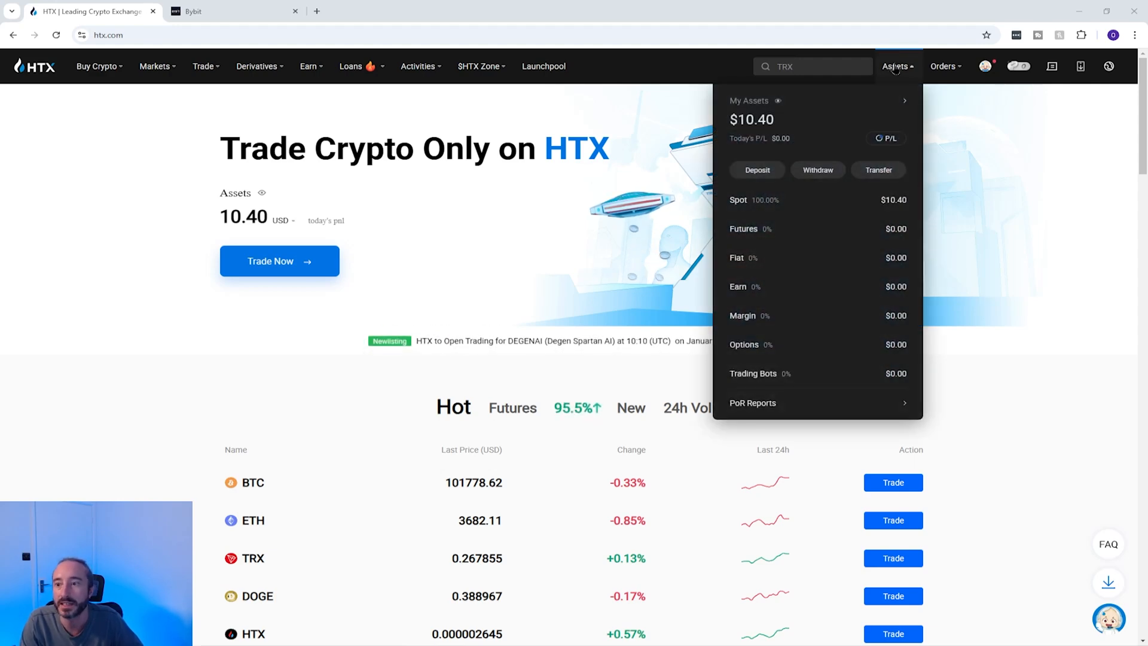
click(818, 170)
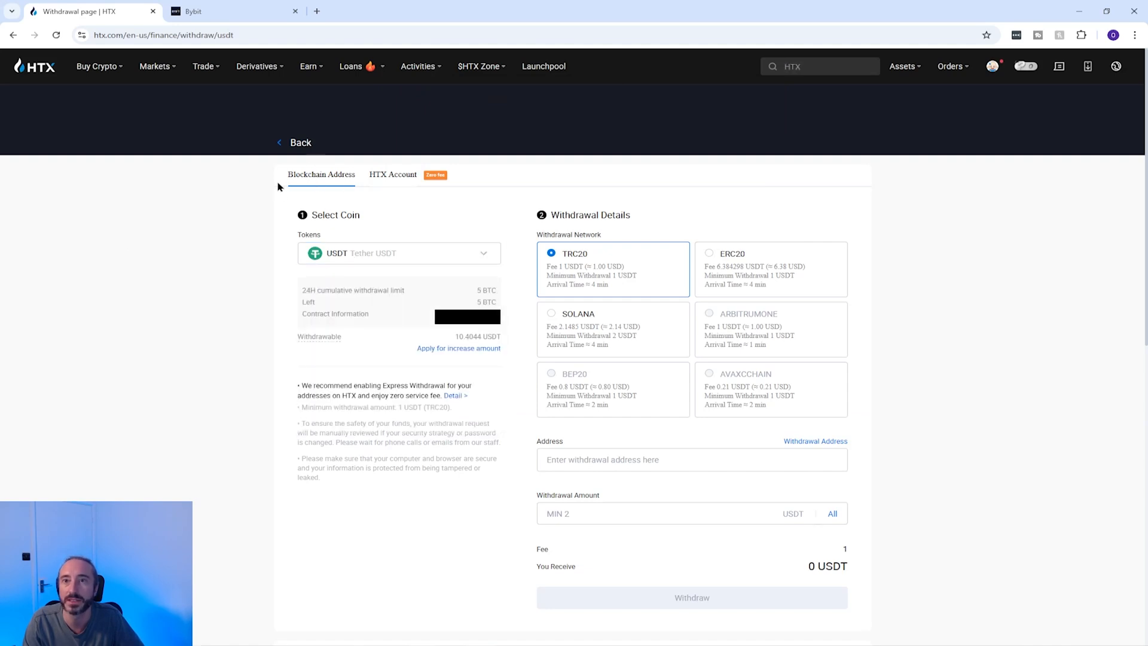
- Keep USDT Tether as the withdrawal coin, then switch to the Bybit deposit tab
click(399, 252)
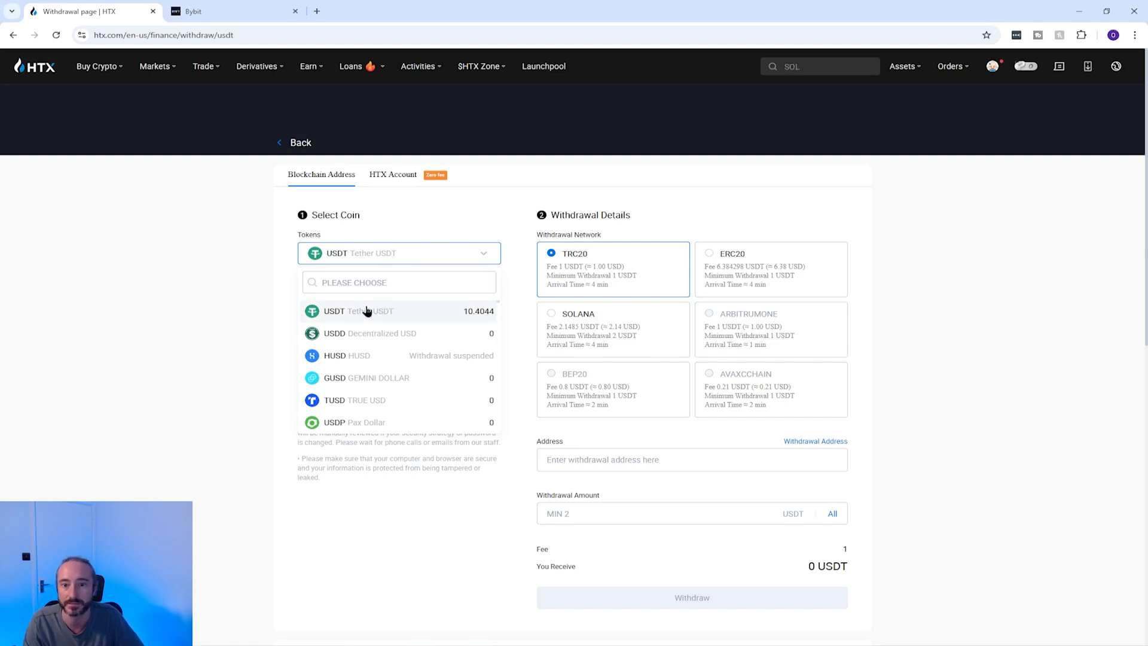
click(358, 311)
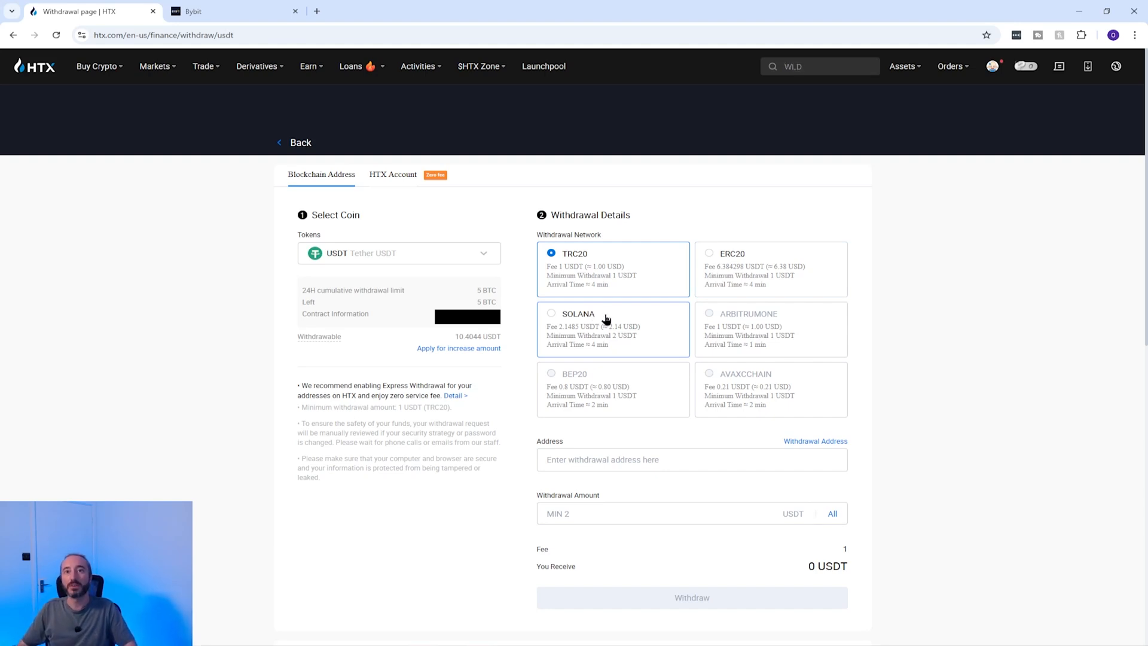
click(220, 10)
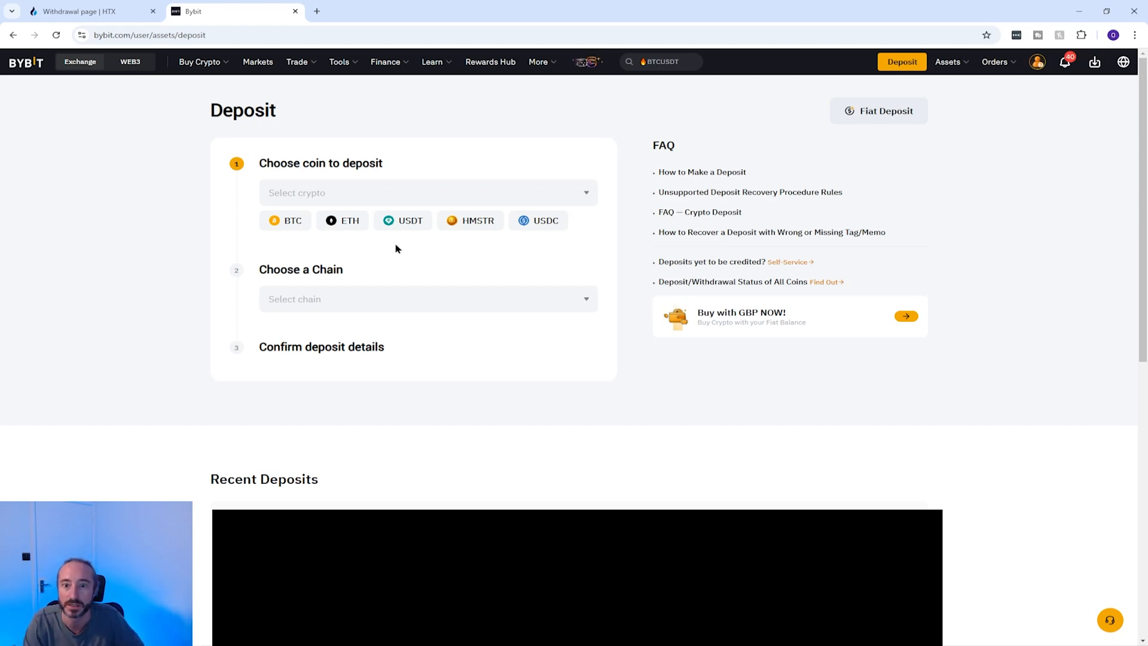
- Choose USDT as the Bybit deposit coin and return to the HTX tab
click(410, 220)
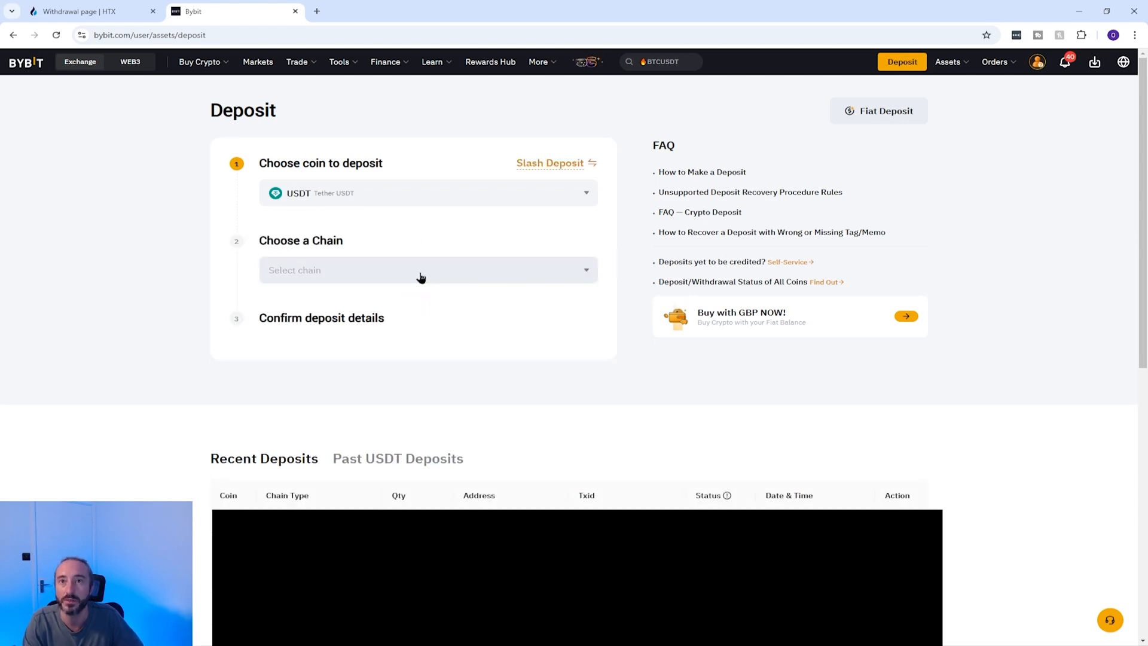
mouse_move(435, 279)
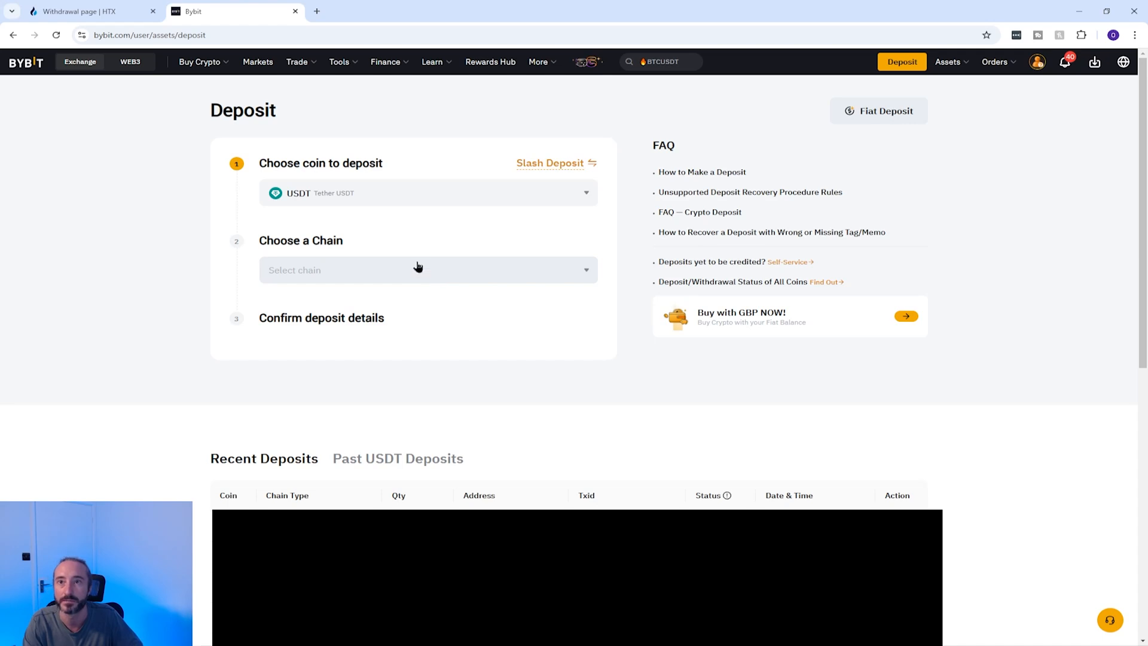
click(87, 10)
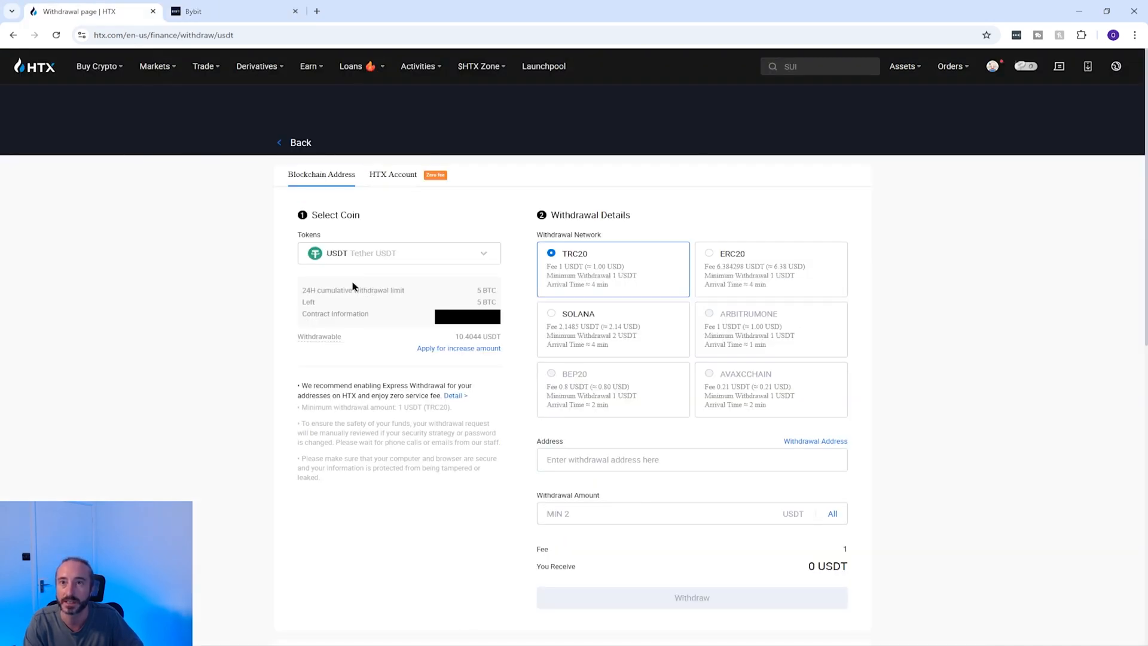
mouse_move(726, 377)
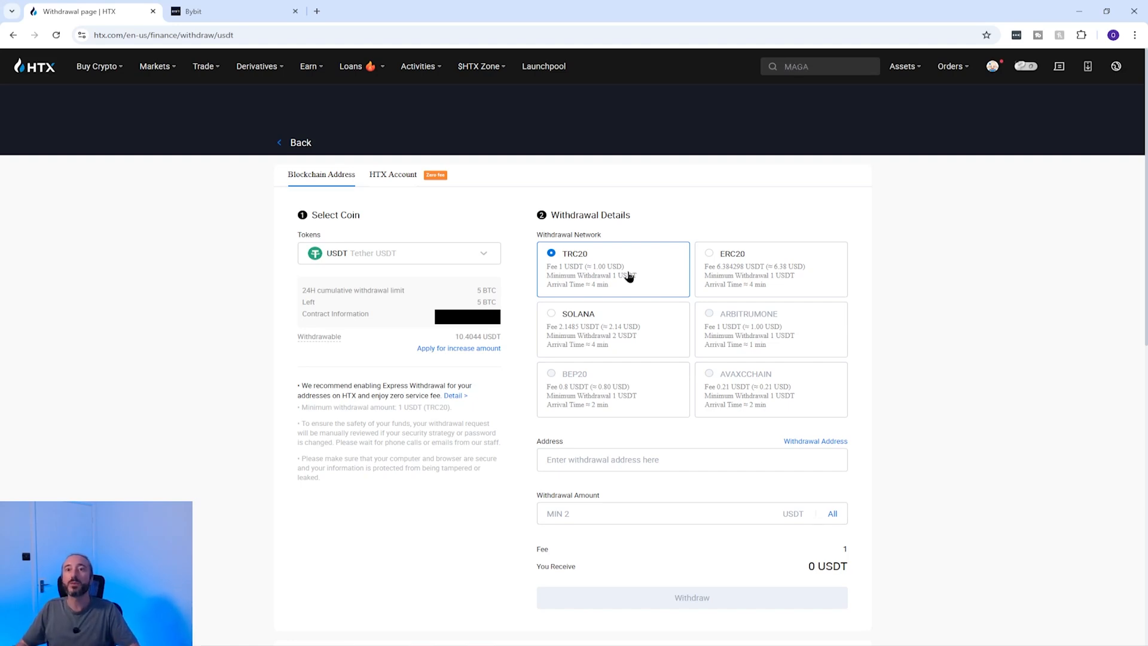
mouse_move(563, 325)
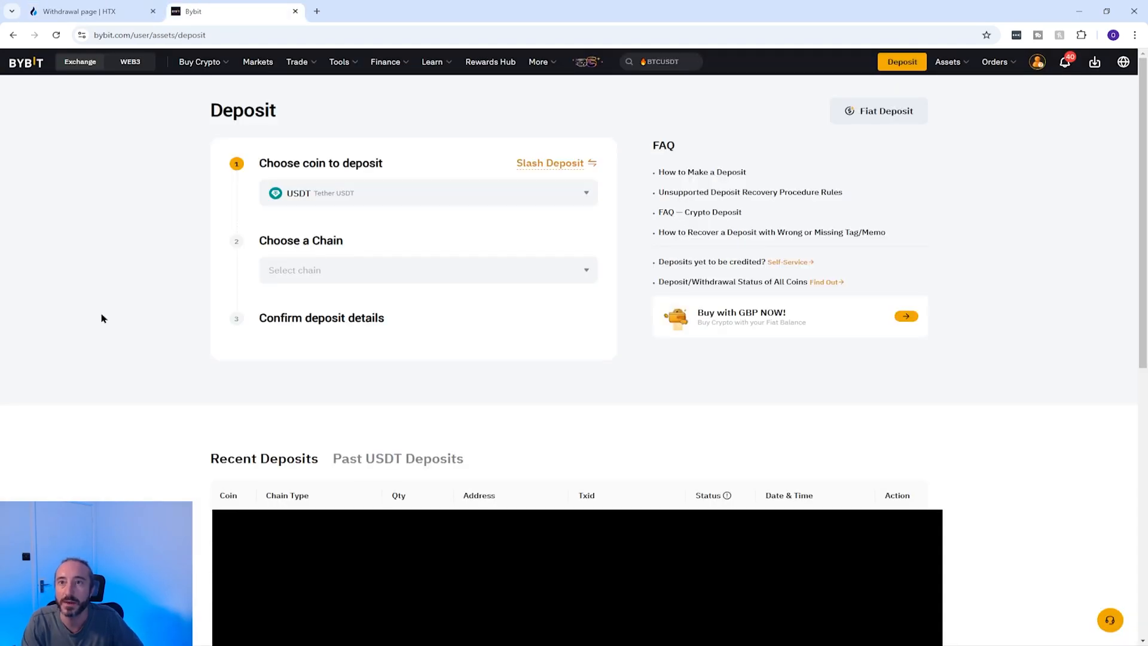
mouse_move(295, 271)
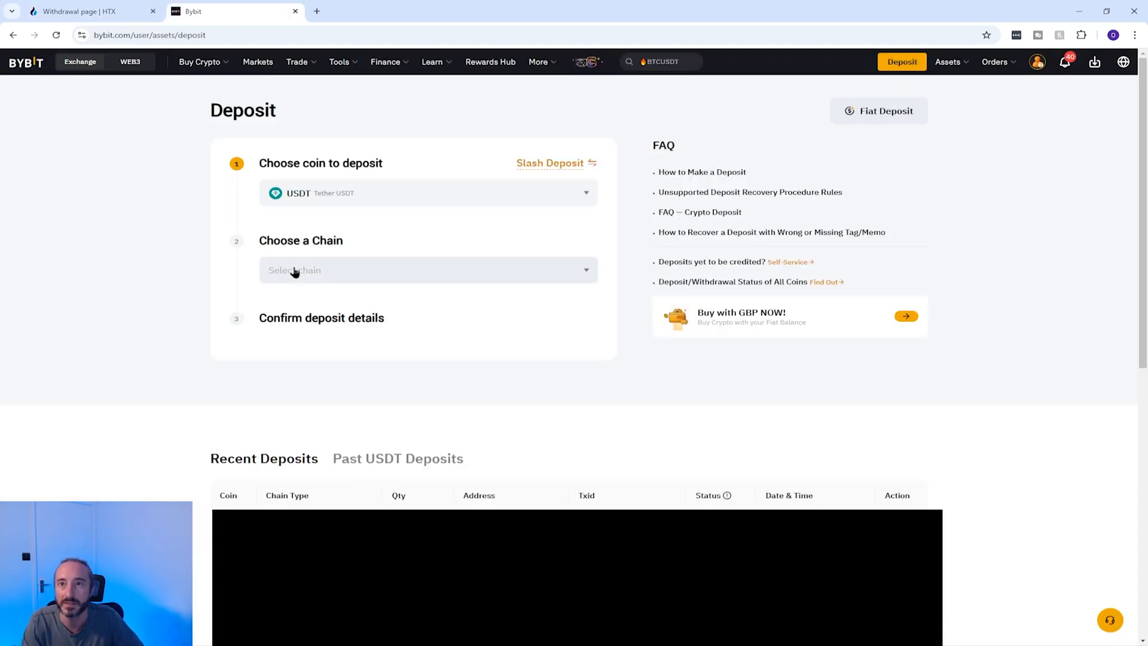
- Set the Bybit USDT deposit chain to SOL, copy the address, and return to HTX
click(428, 269)
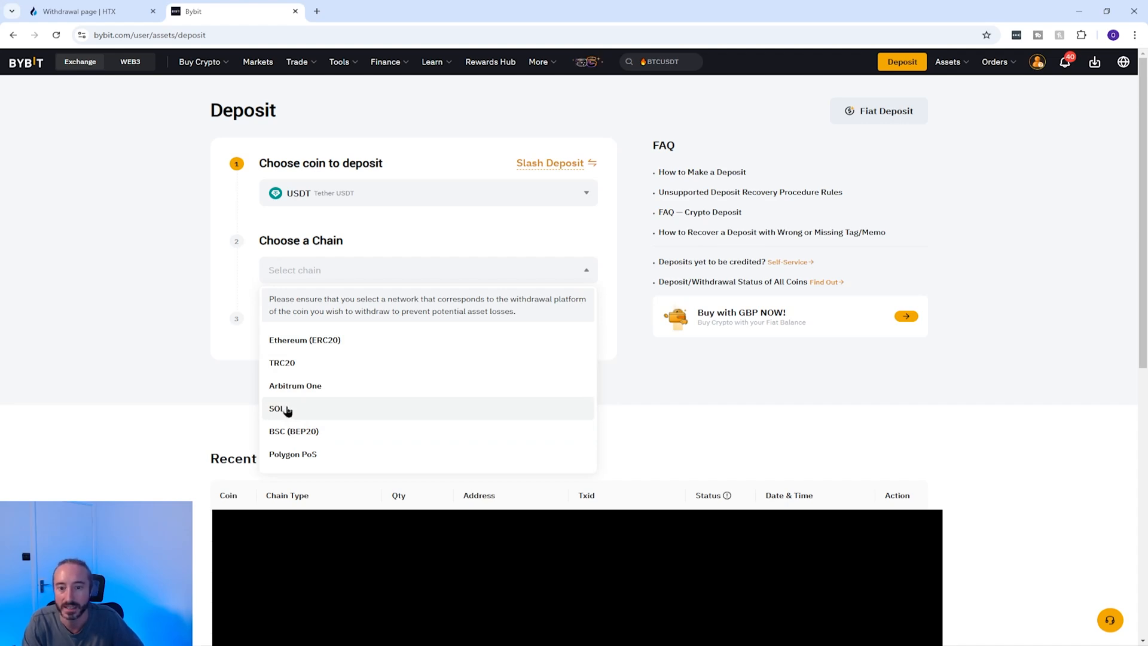
click(280, 408)
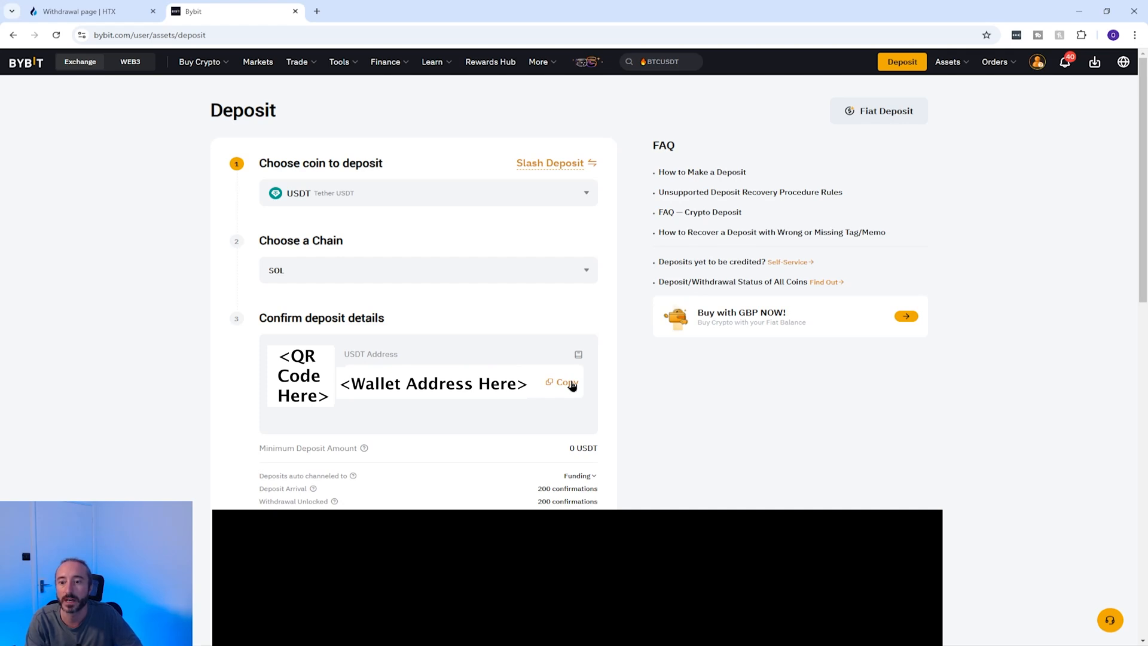
click(564, 382)
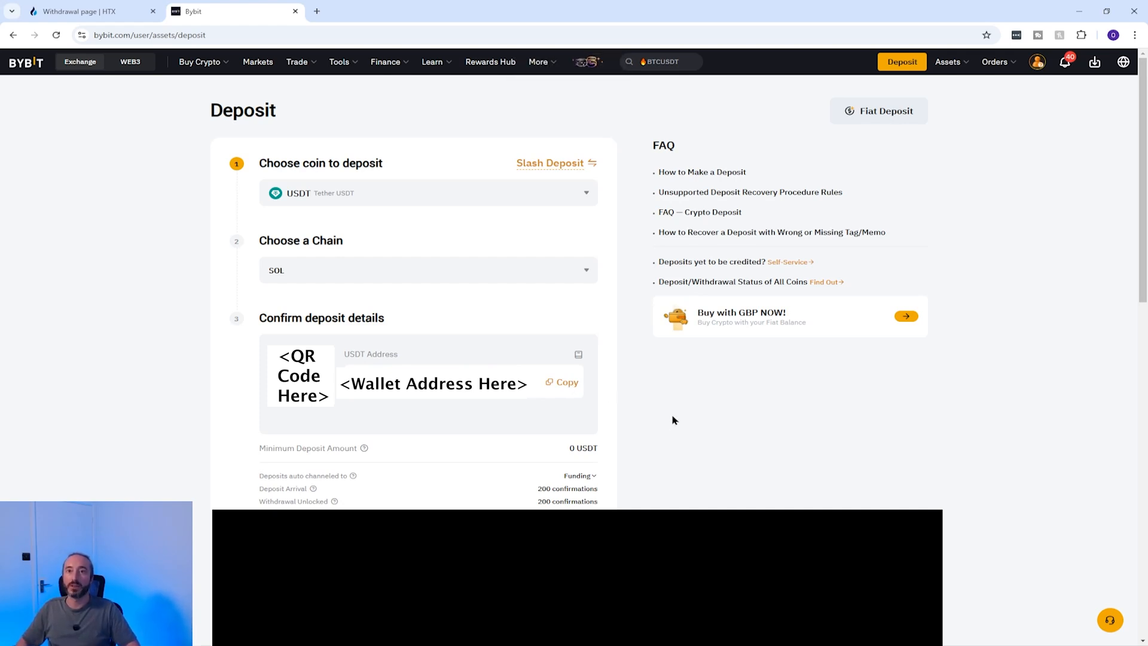
click(87, 11)
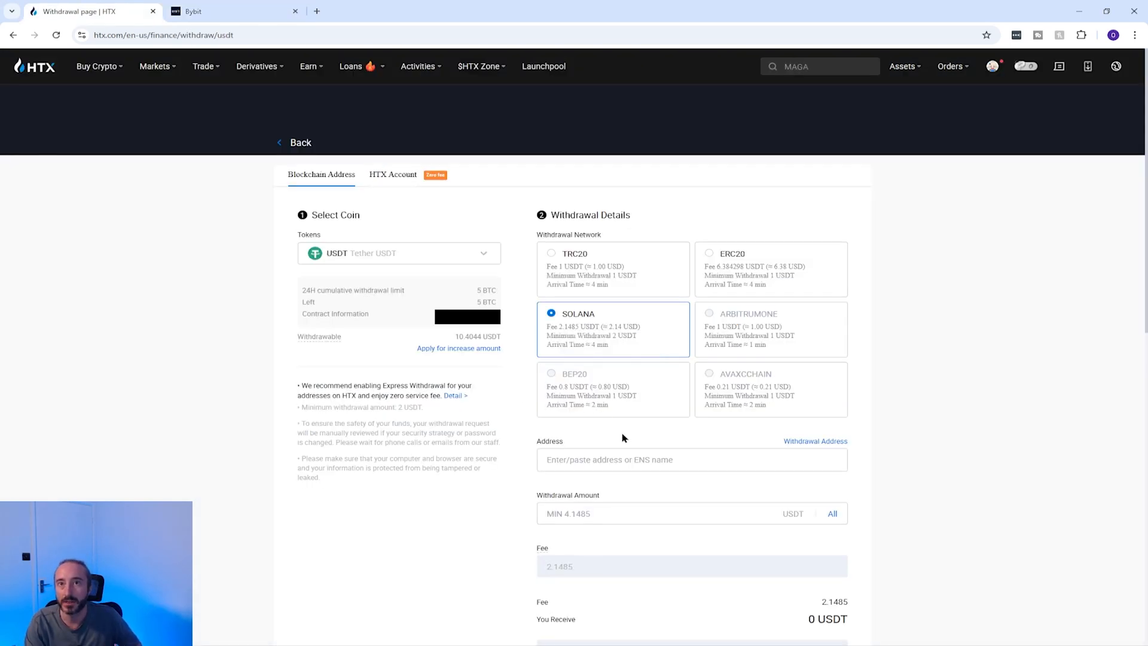
mouse_move(618, 342)
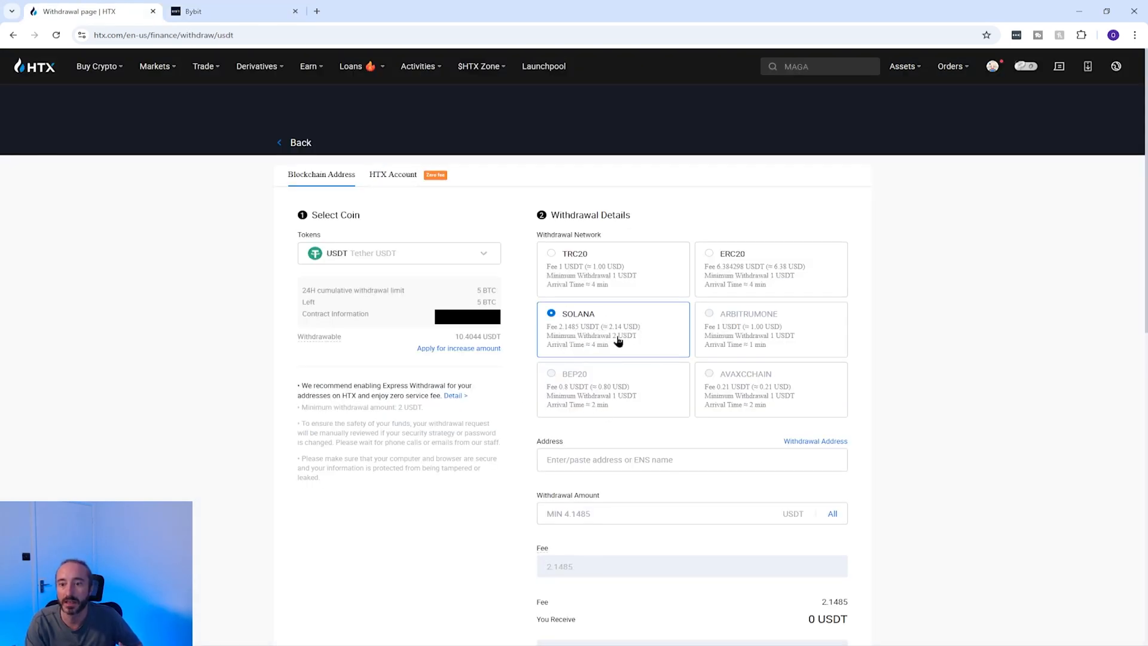
- Select SOLANA, paste the Bybit address, withdraw all 10.4044 USDT, receiving 8.2559 USDT
click(659, 459)
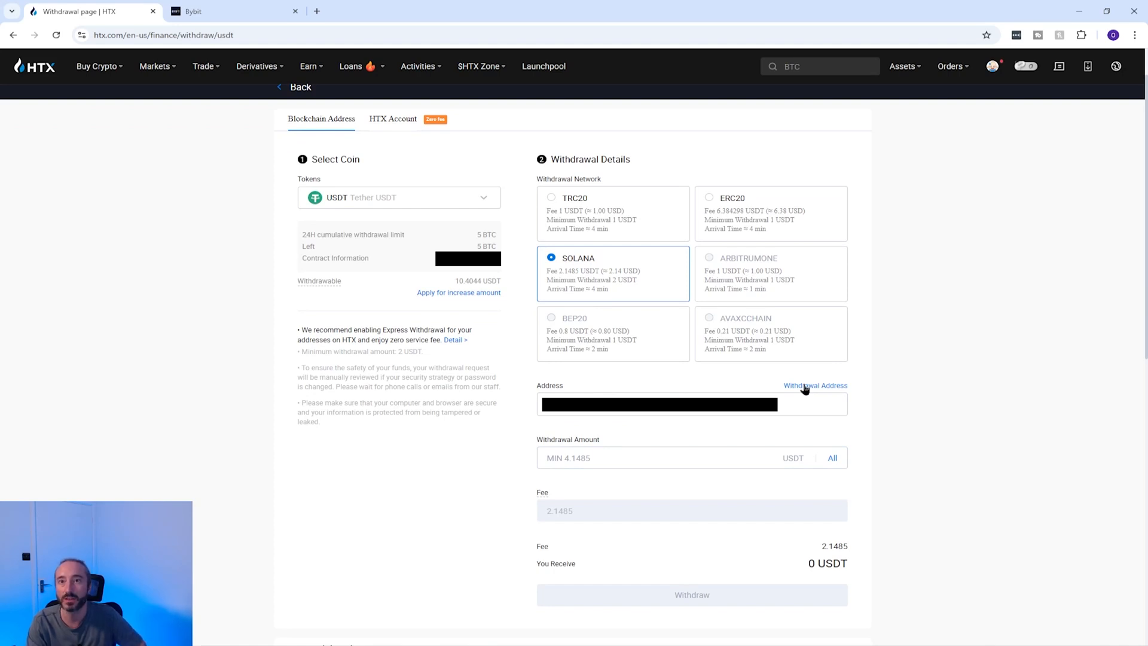
mouse_move(796, 387)
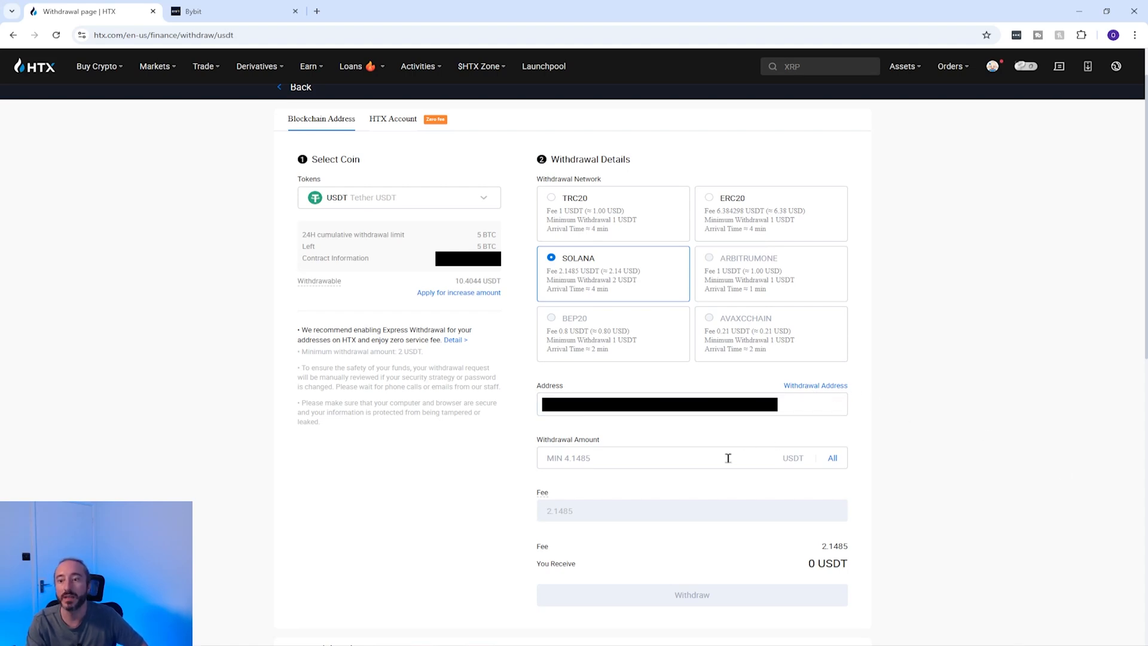
click(666, 458)
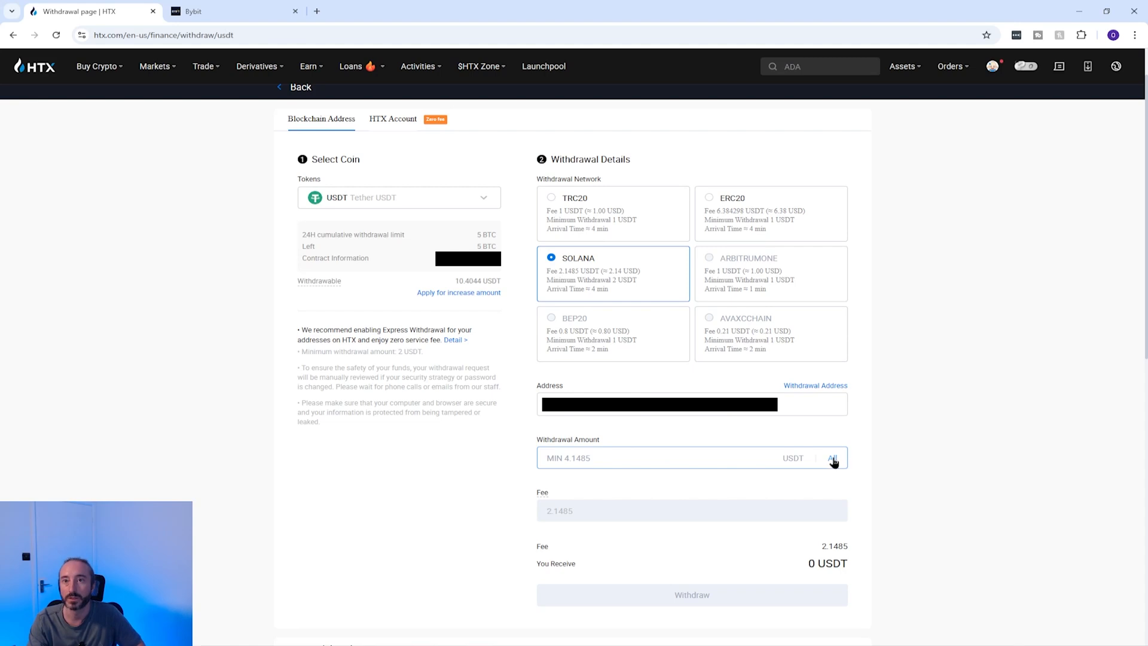
click(833, 458)
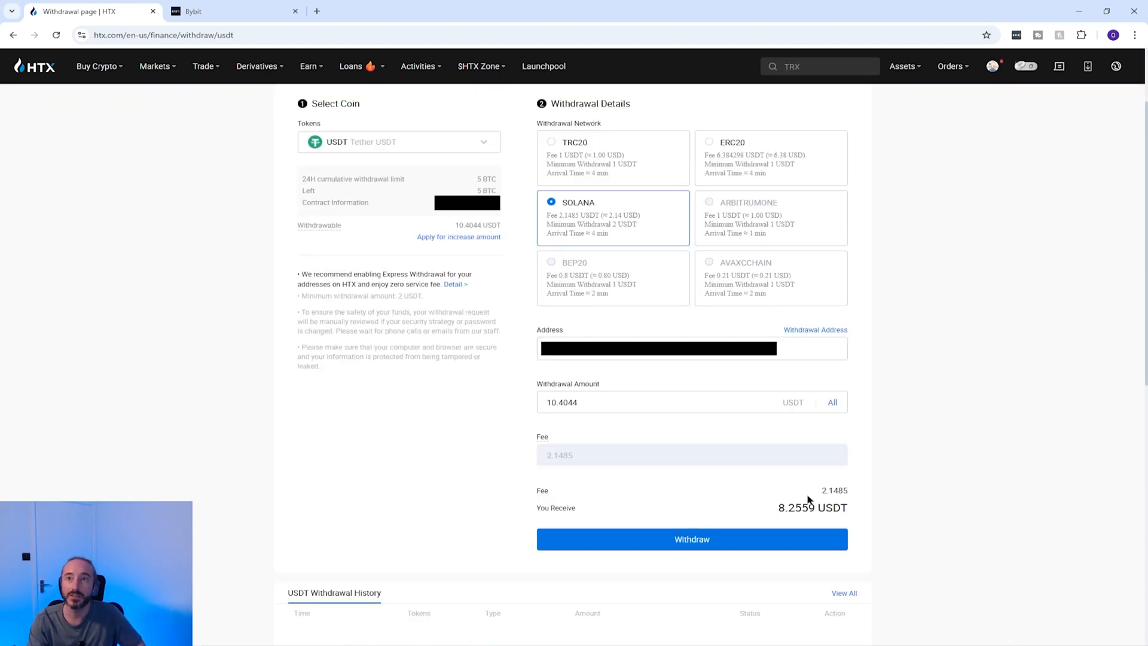
text(ARB)
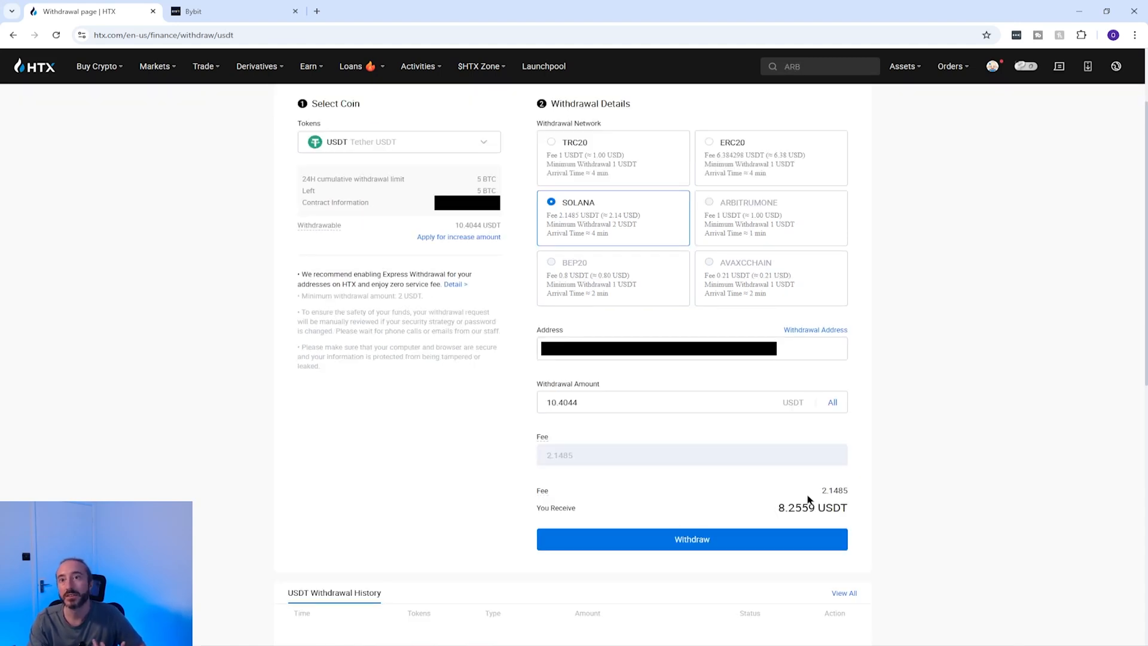
double_click(833, 490)
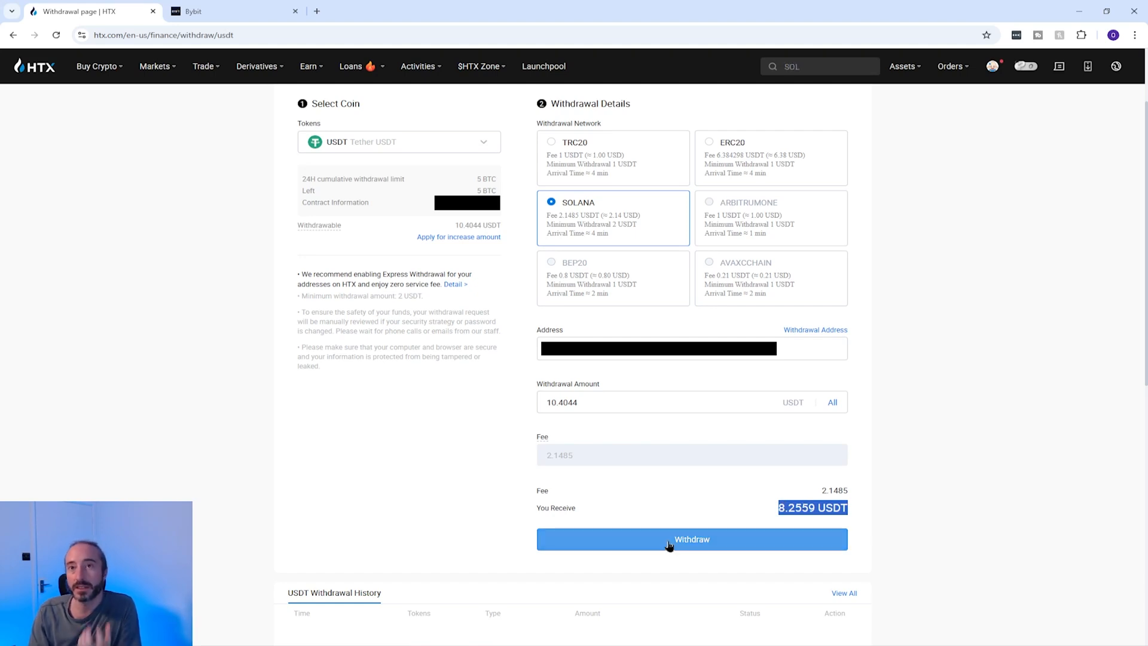
- Submit the withdrawal for review and acknowledge the risk warning
click(691, 540)
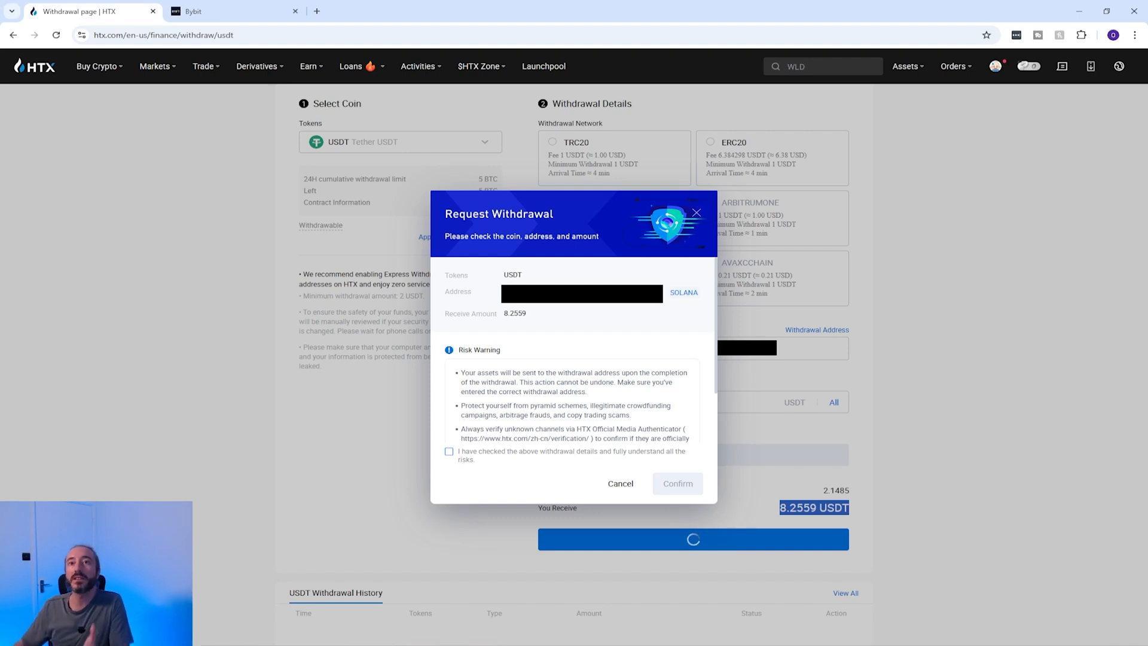
text(BTC)
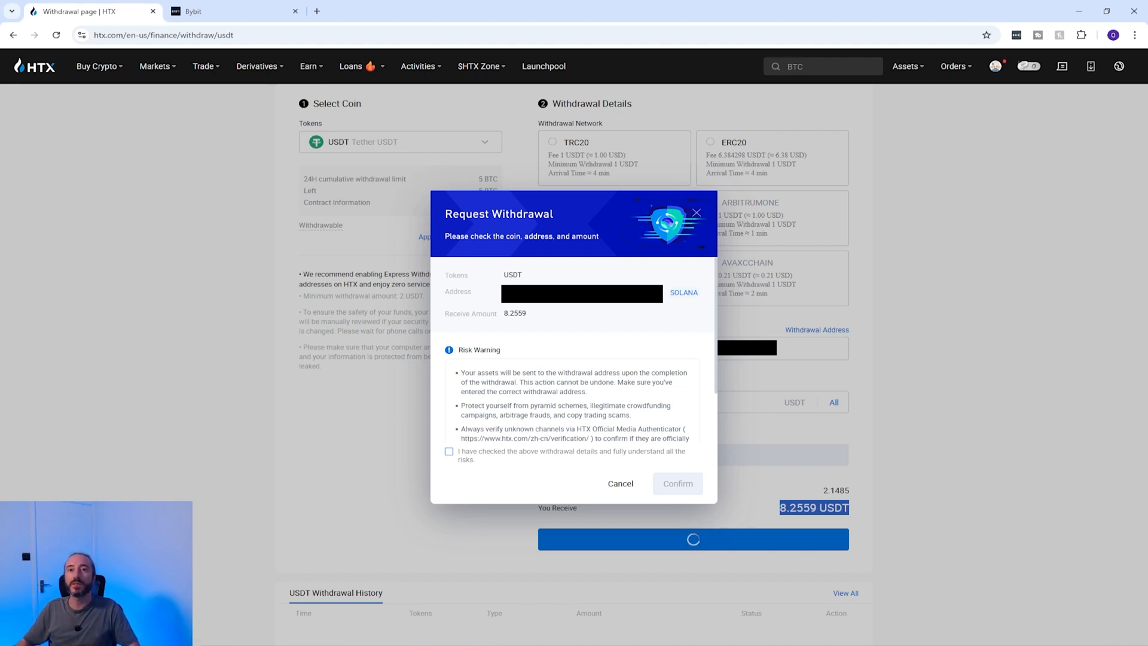
text(FIL)
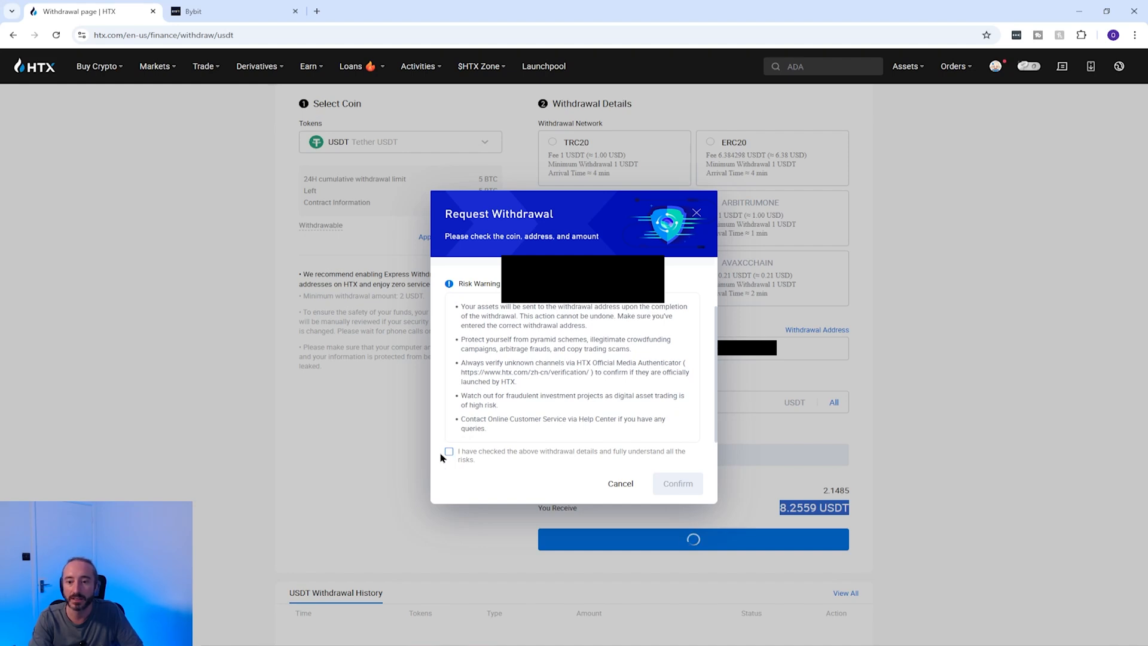
click(449, 451)
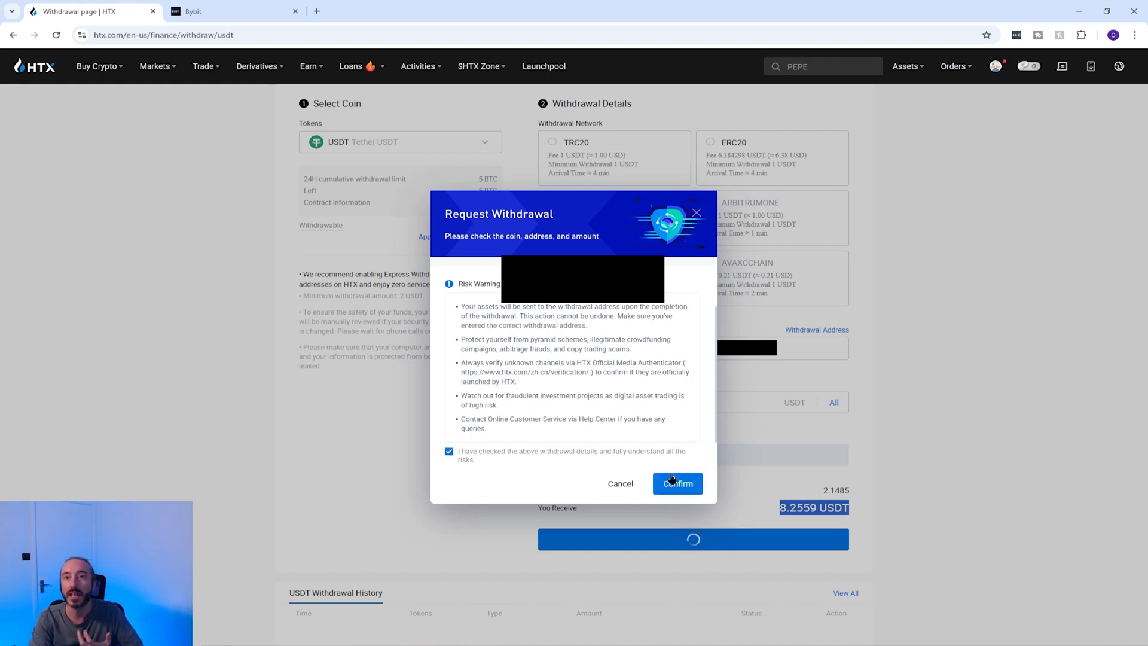
- Confirm the details and pass security authentication so the request shows processing
click(676, 483)
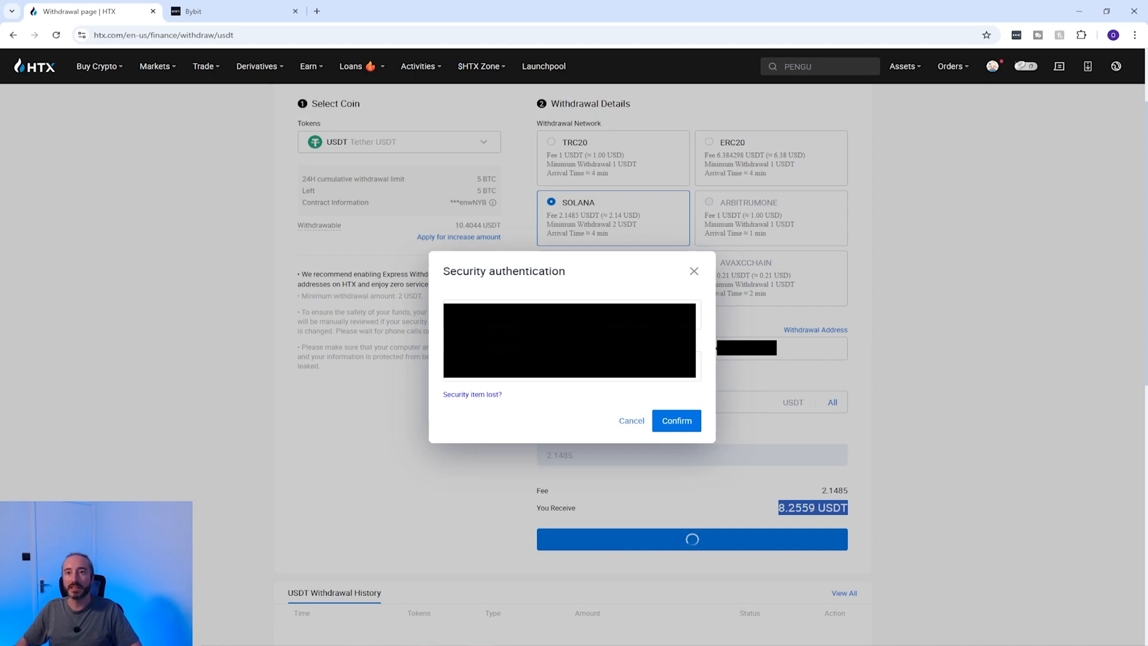
click(676, 420)
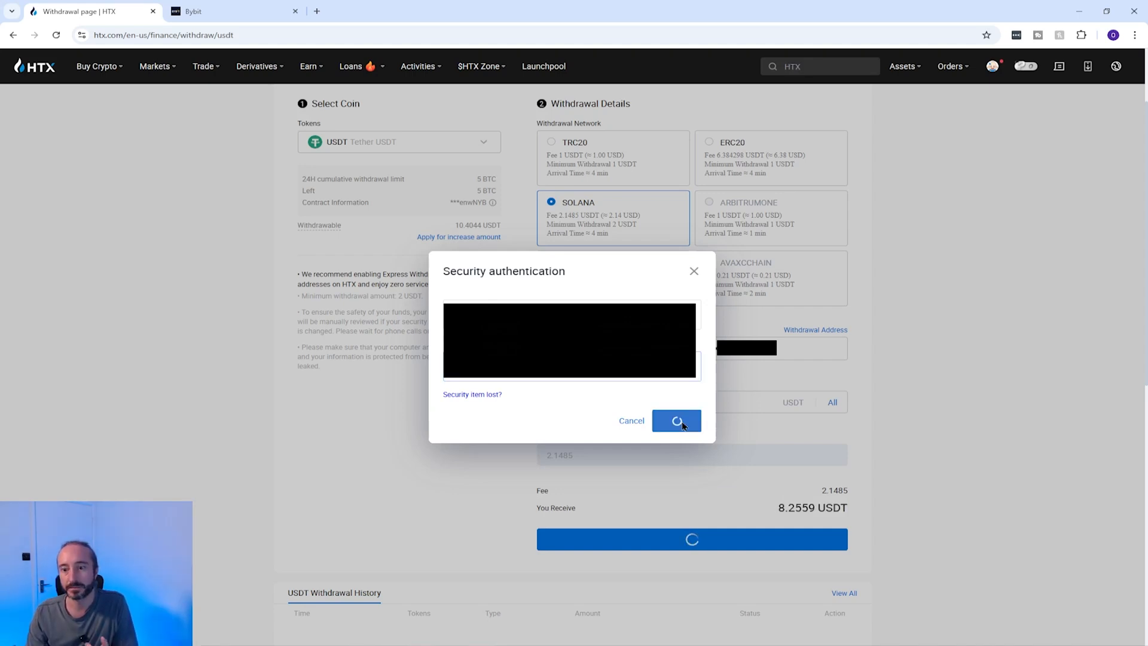
click(676, 420)
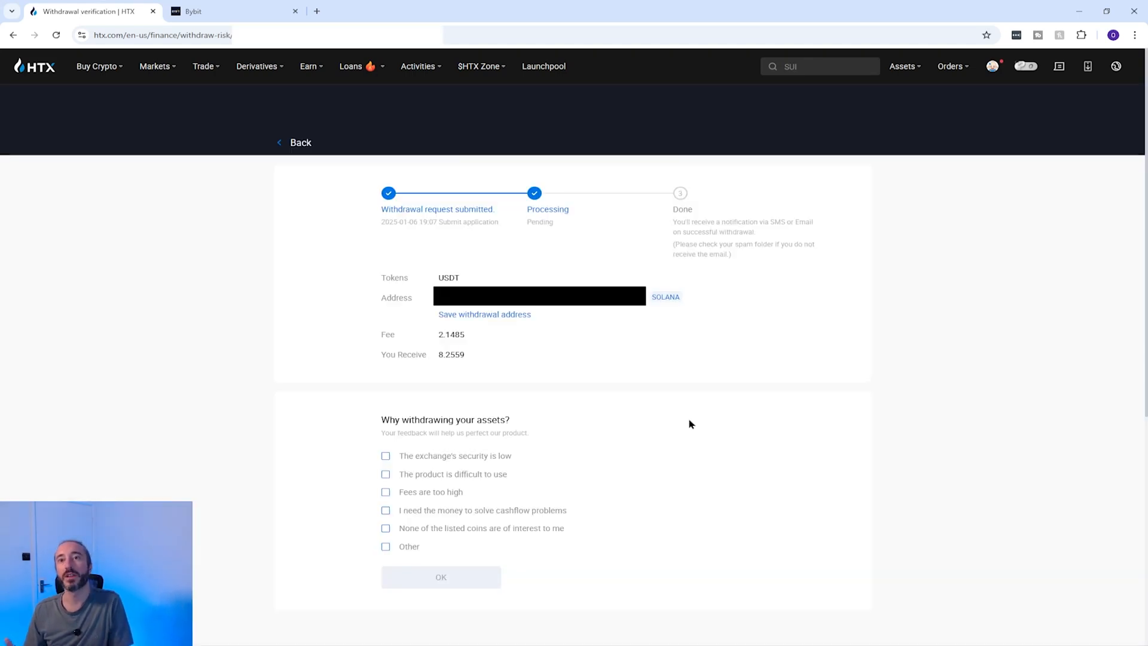
text(MAGA)
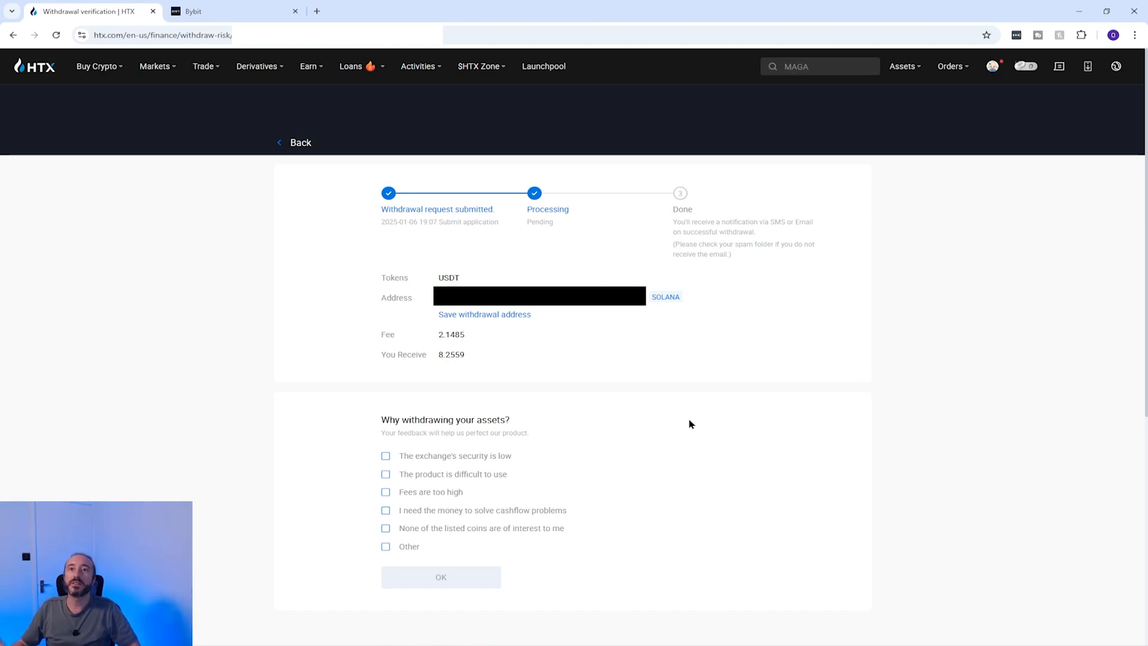